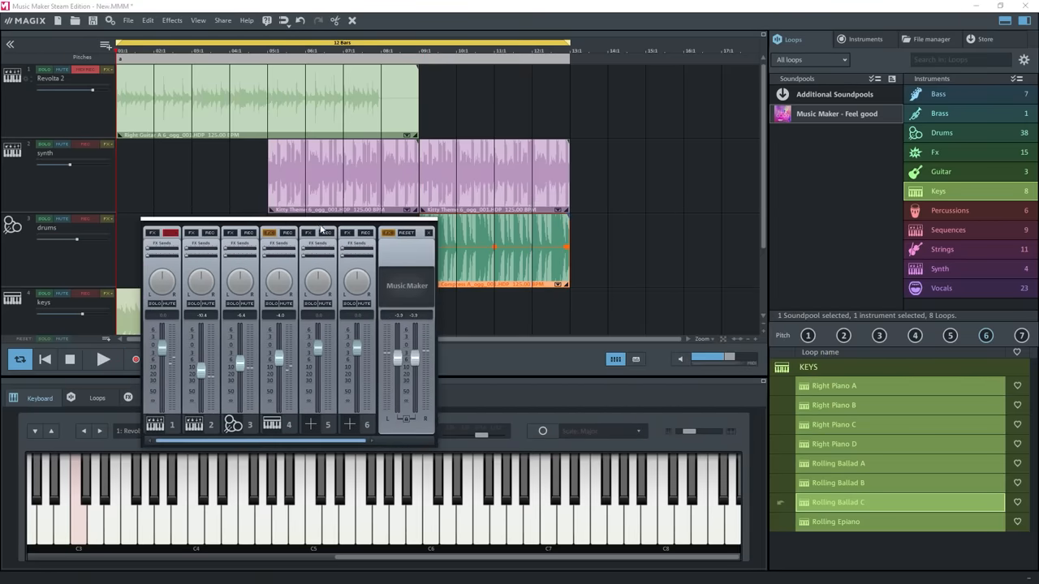
Add a Strings loop at bar 1 on a new strings track
{"action": "left_click", "coordinate": [941, 250]}
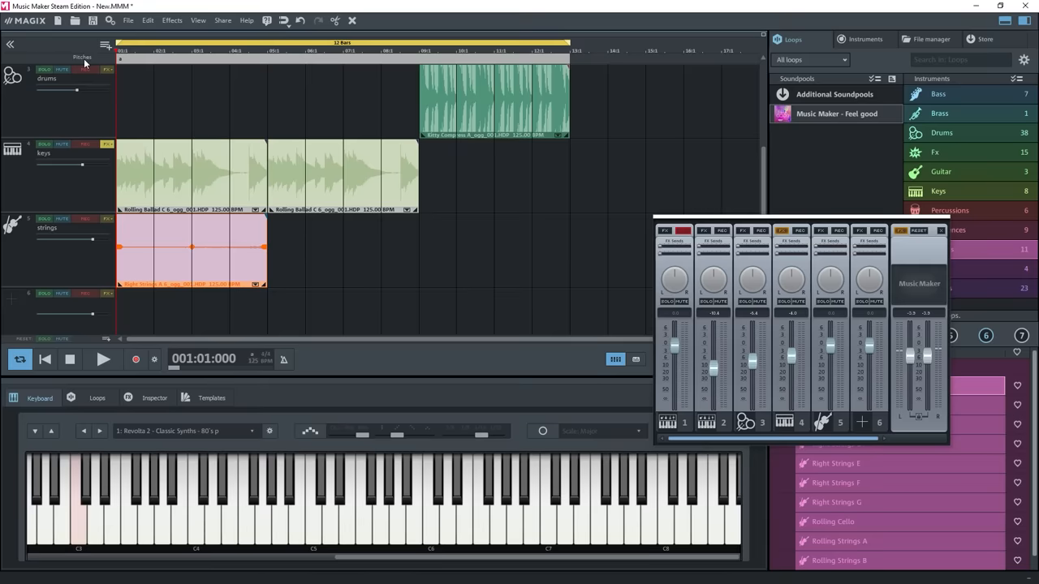
{"action": "left_click", "coordinate": [104, 359]}
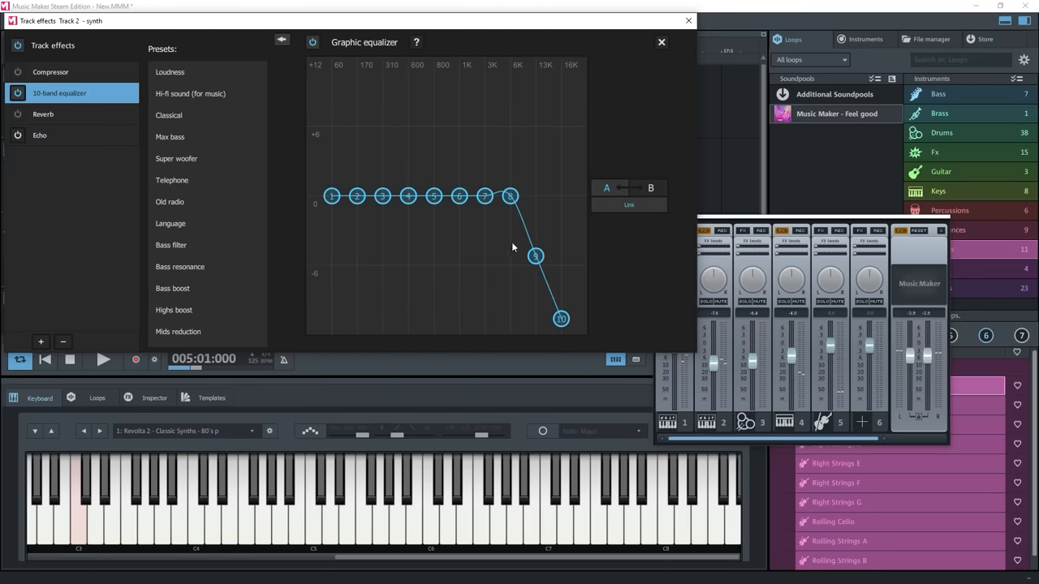
Shape the synth 10-band equalizer into a mid boost and close Track effects
{"action": "left_click_drag", "start_coordinate": [510, 195], "coordinate": [484, 211]}
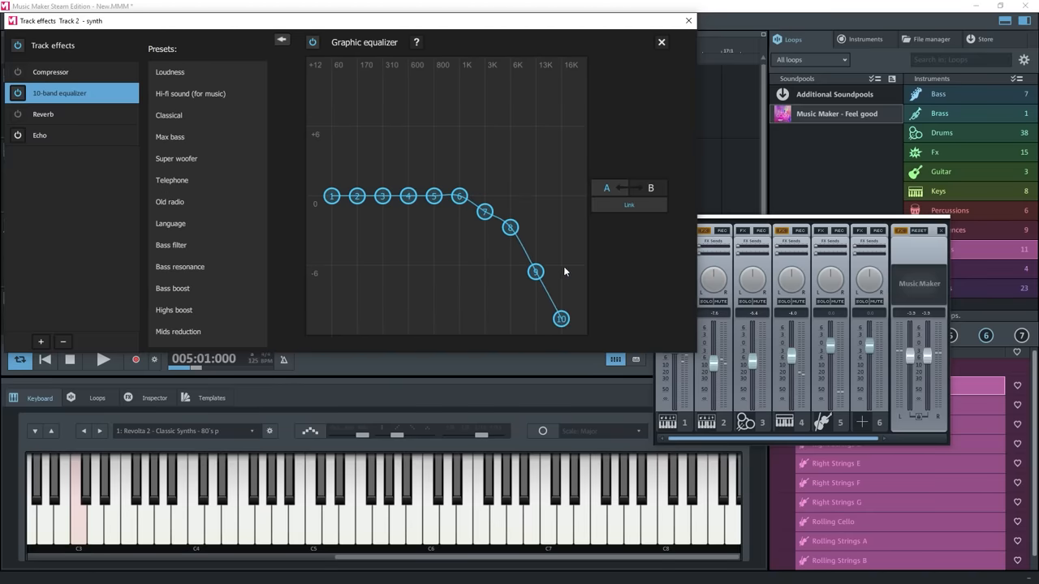
{"action": "left_click_drag", "start_coordinate": [560, 318], "coordinate": [560, 276]}
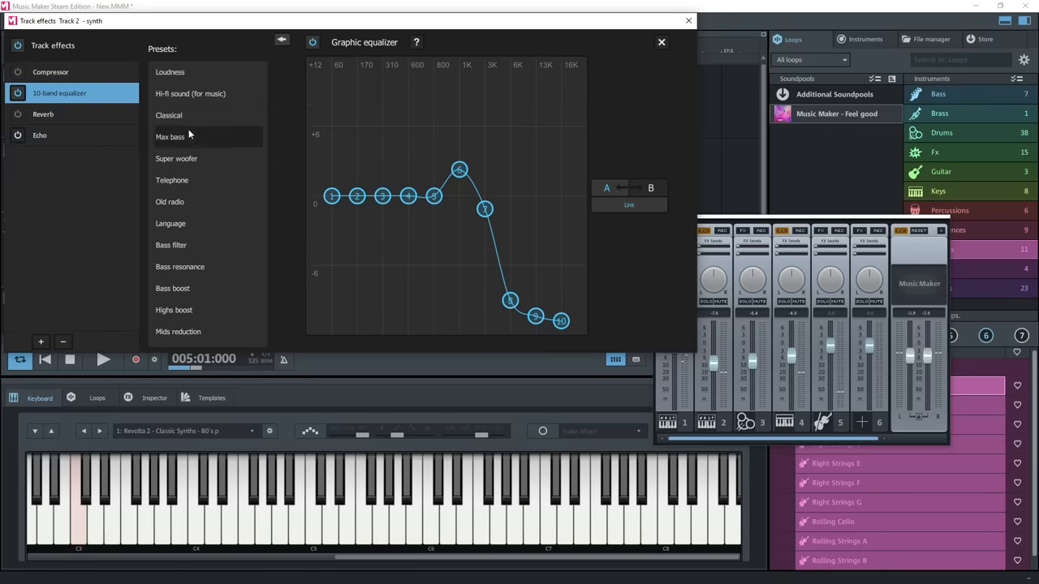
{"action": "mouse_move", "coordinate": [205, 224]}
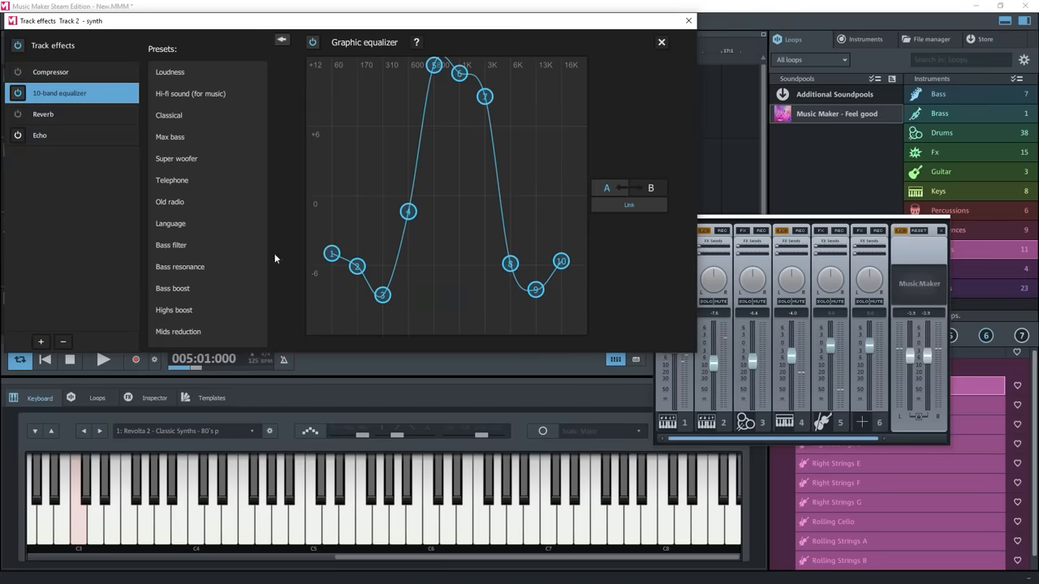
{"action": "mouse_move", "coordinate": [444, 97]}
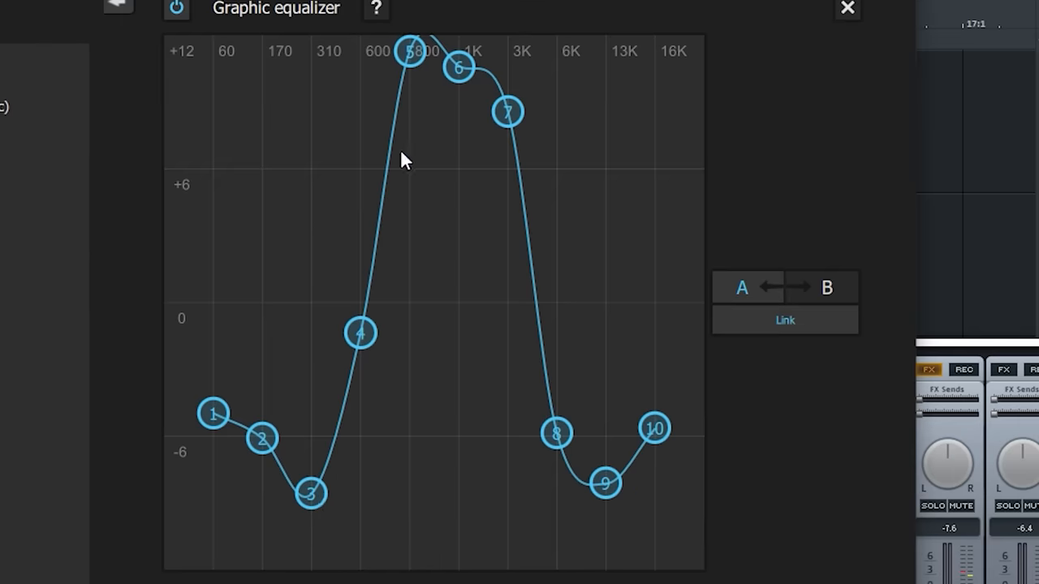
{"action": "left_click", "coordinate": [847, 8]}
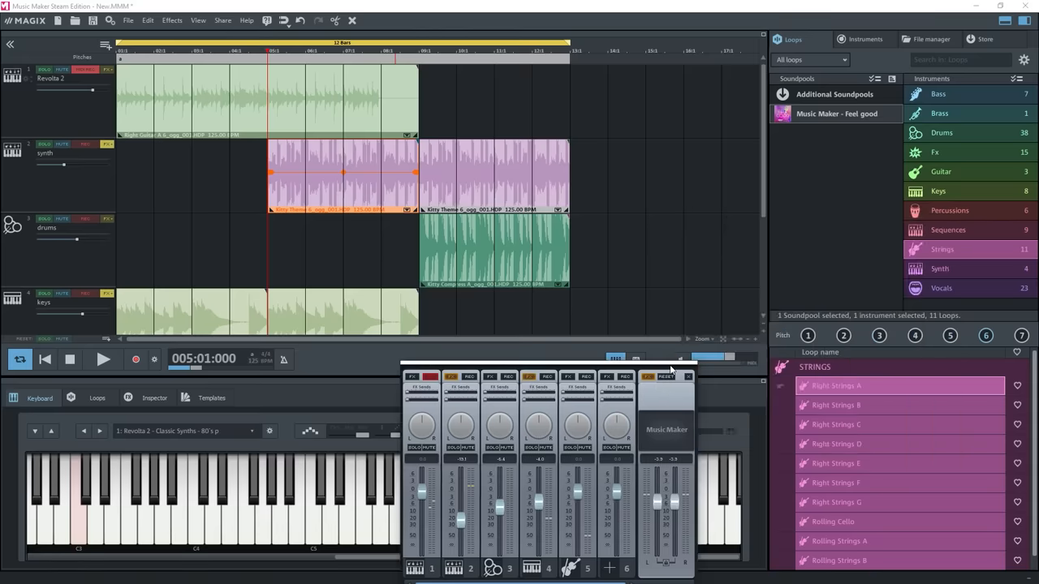
Add a Bass loop on a new bass track starting at bar 11, after the keys loop
{"action": "left_click", "coordinate": [938, 92]}
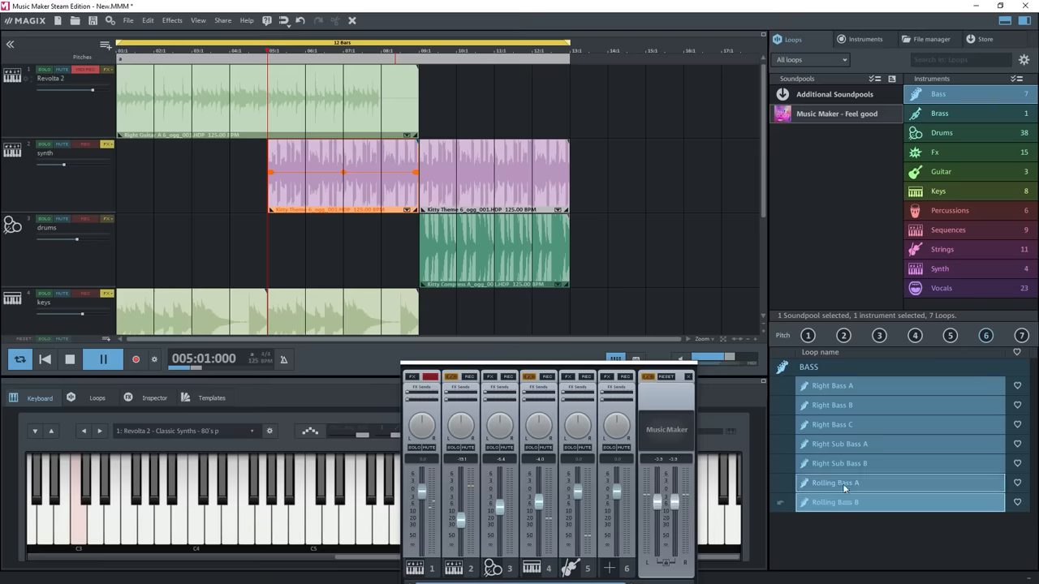
{"action": "left_click", "coordinate": [834, 502]}
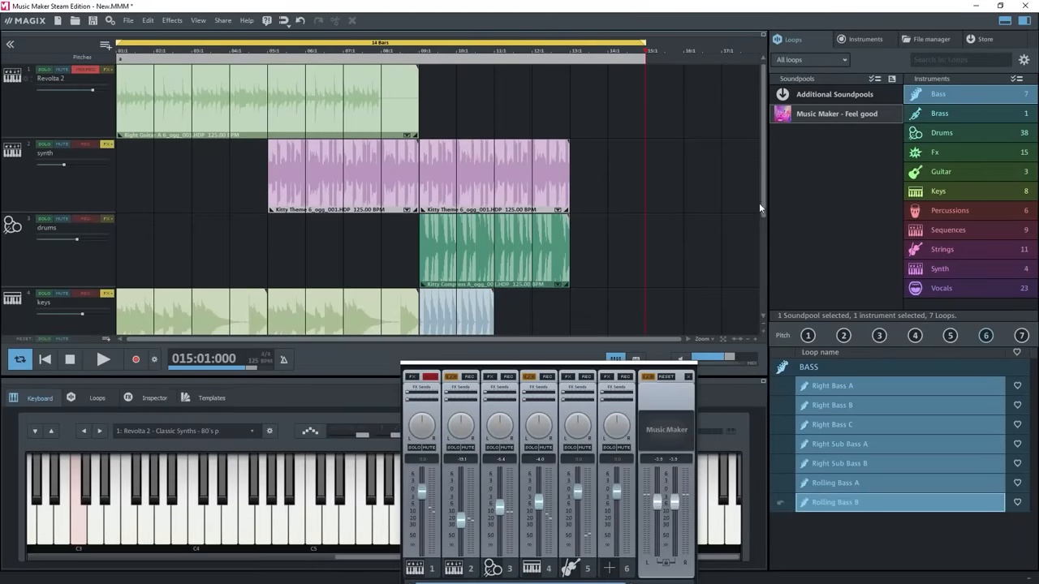
{"action": "scroll", "scroll_direction": "down", "scroll_amount": 3}
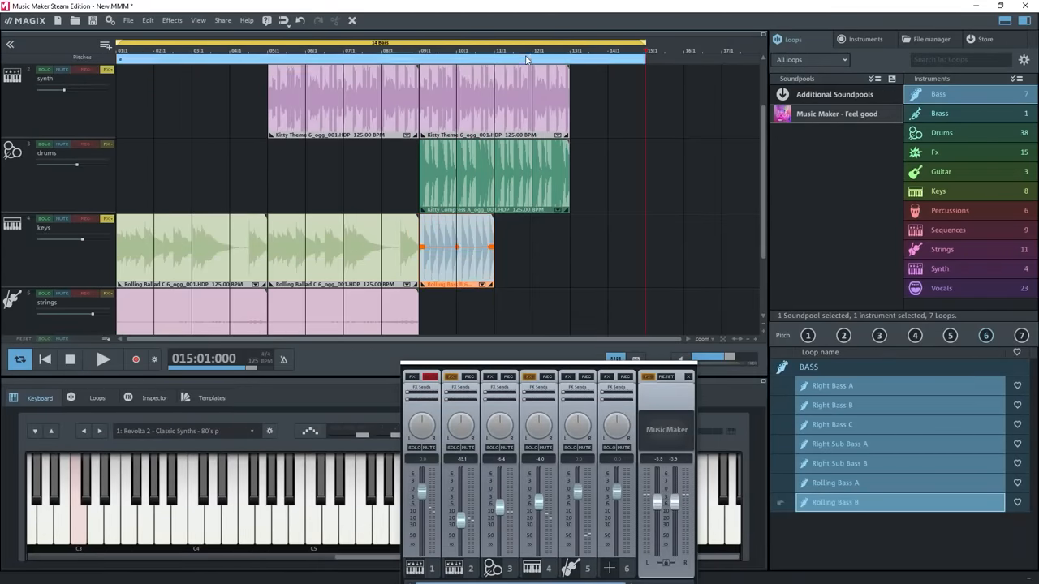
{"action": "left_click", "coordinate": [494, 58]}
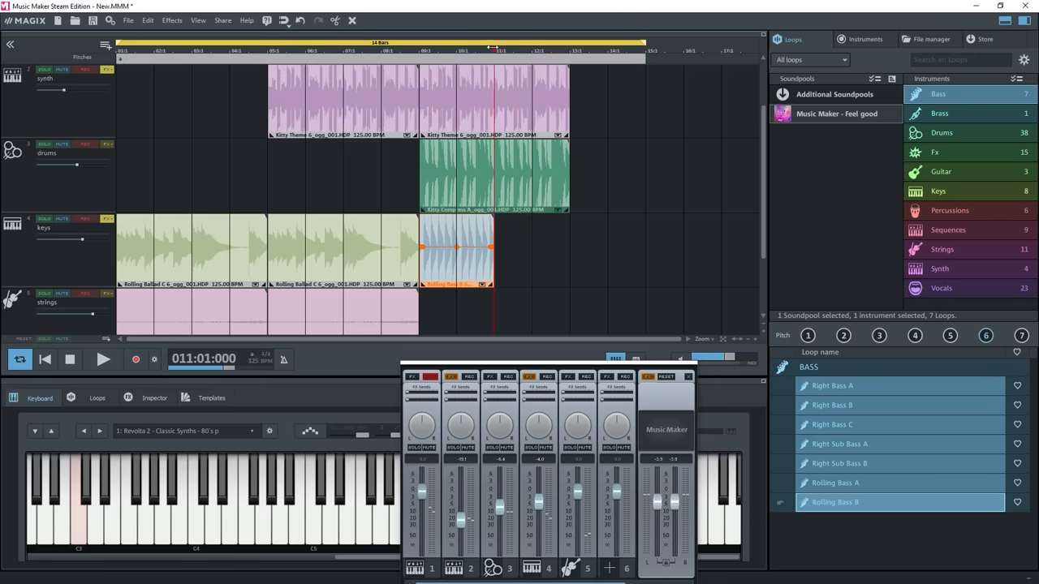
{"action": "left_click", "coordinate": [102, 359]}
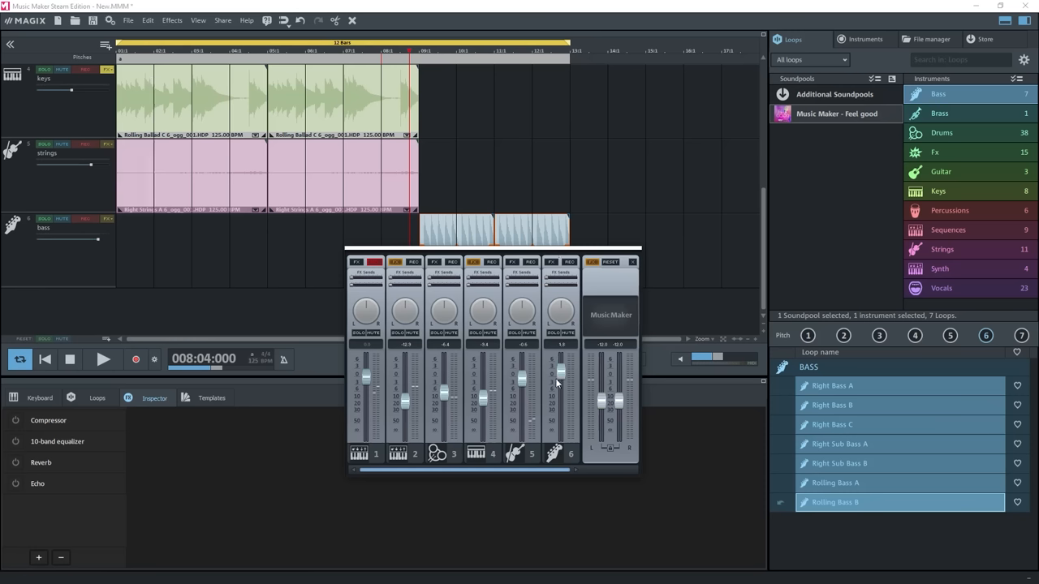
Play the arrangement and add a Vocals loop at bar 1 on a new vocals track
{"action": "left_click", "coordinate": [103, 359]}
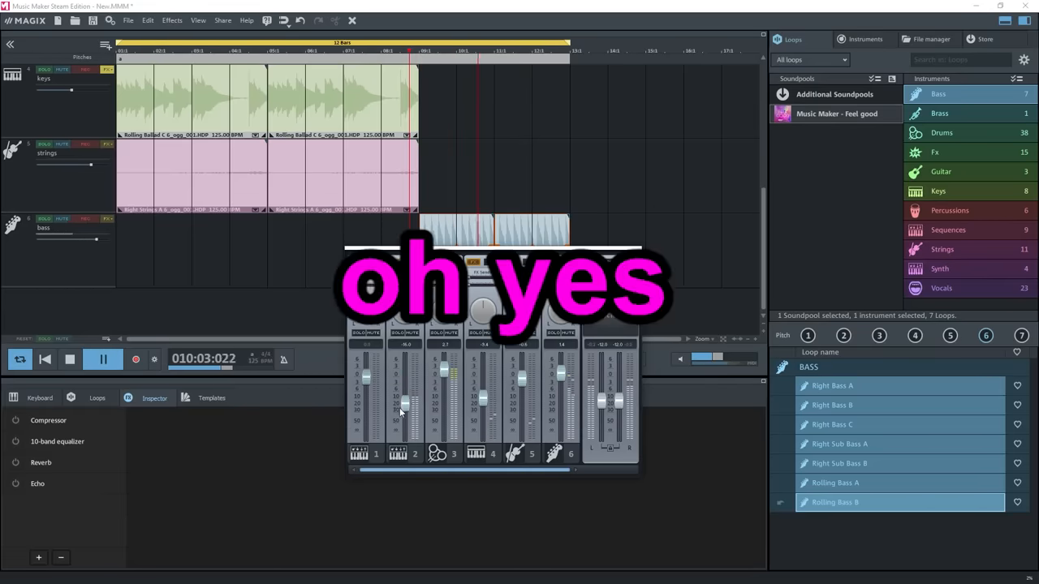
{"action": "left_click", "coordinate": [941, 289]}
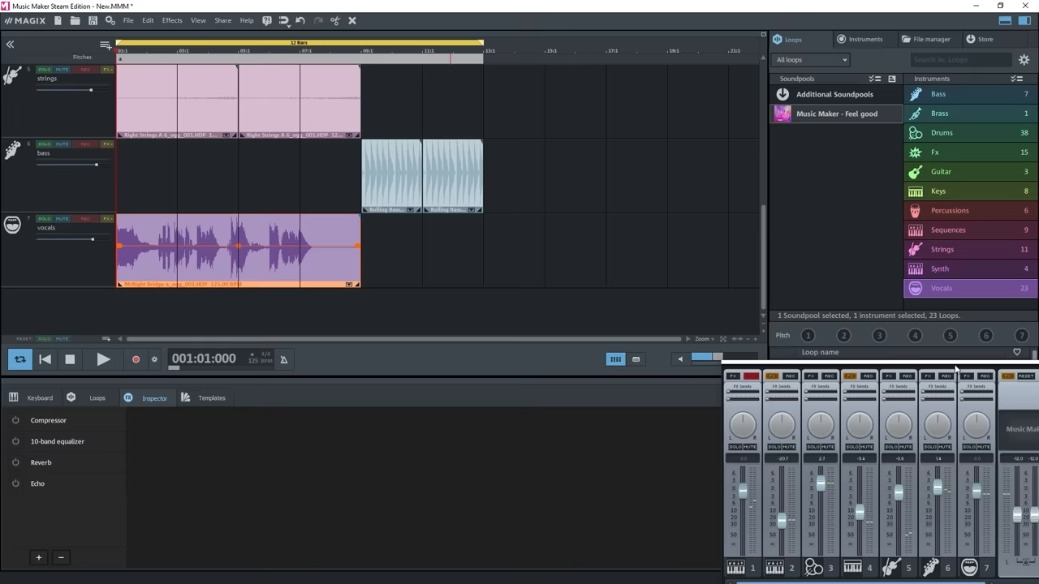
Add a second Midnight Chorus vocal loop after the first, reaching the eight-track limit notice
{"action": "left_click", "coordinate": [104, 358]}
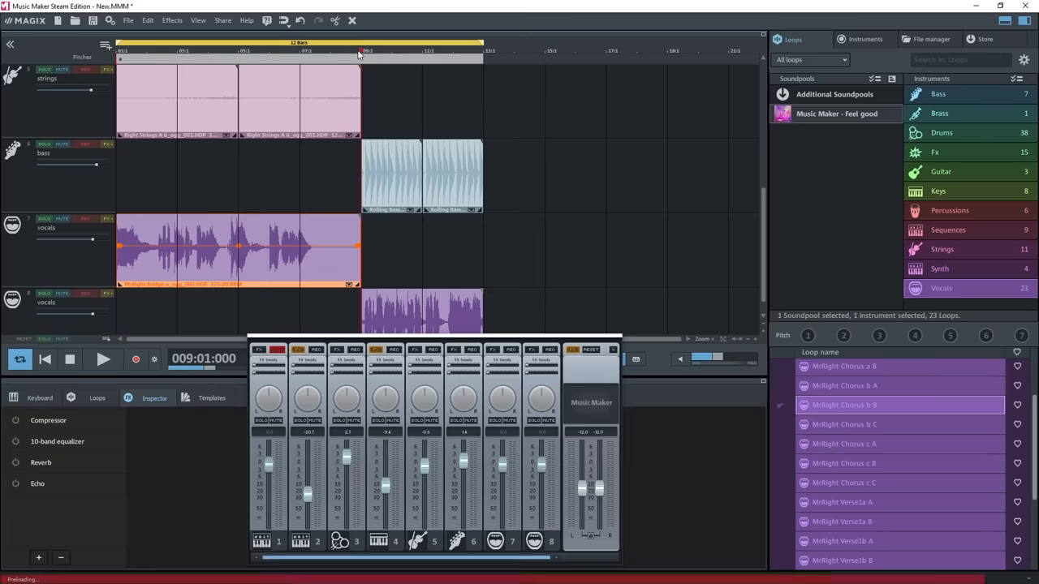
{"action": "left_click", "coordinate": [104, 359]}
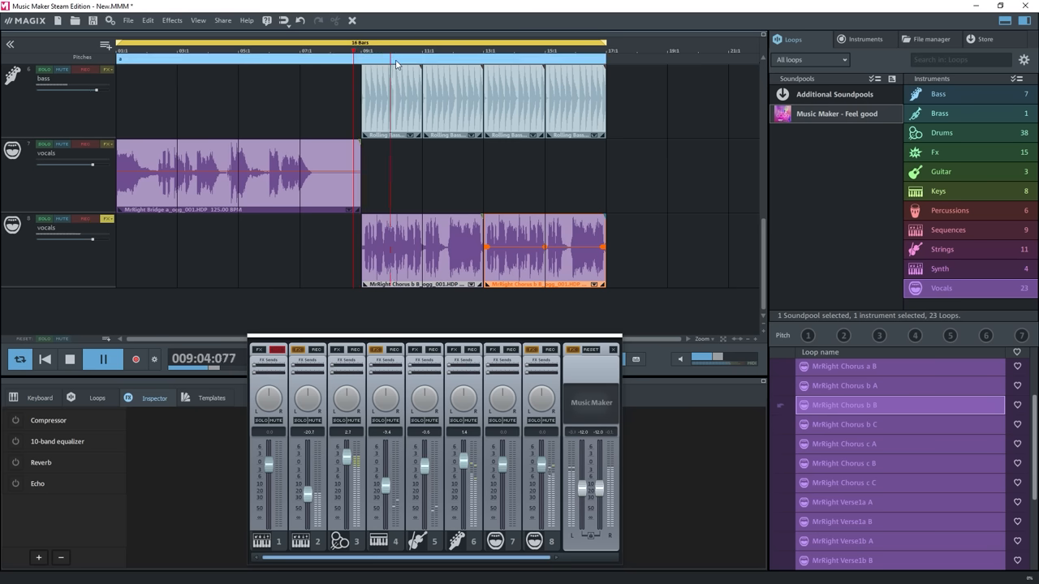
{"action": "left_click", "coordinate": [935, 152]}
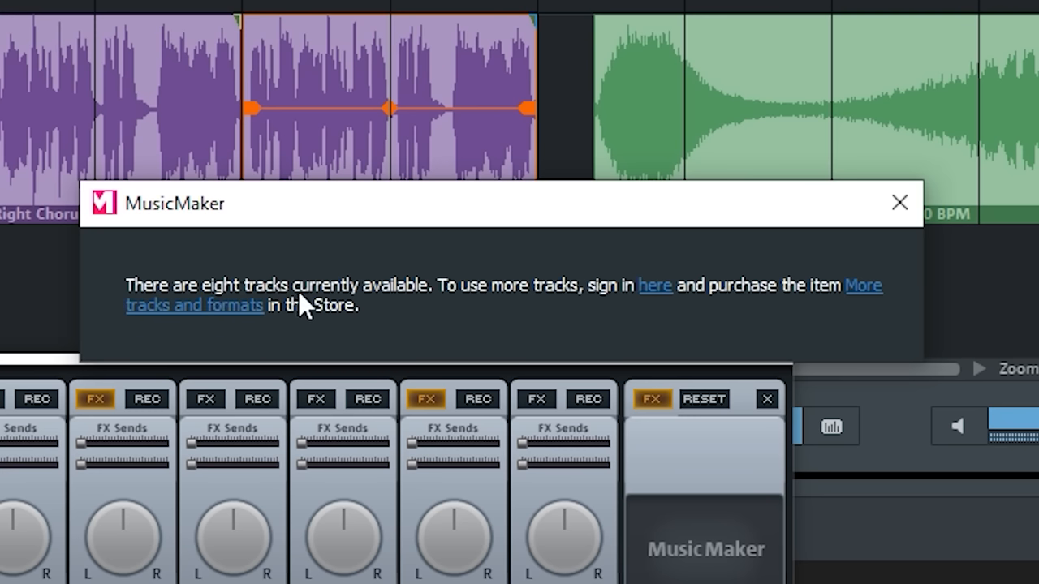
{"action": "mouse_move", "coordinate": [759, 318]}
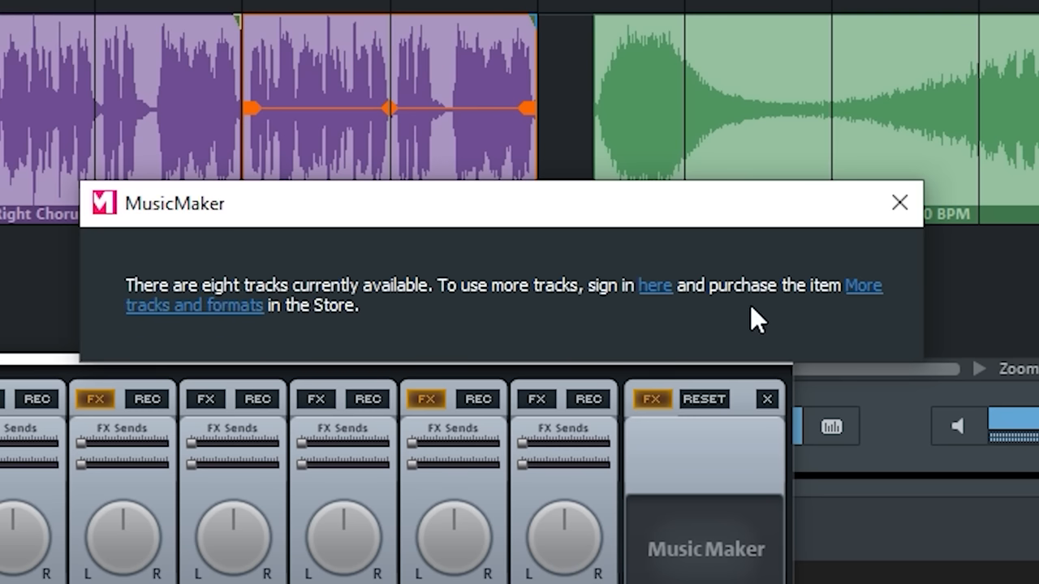